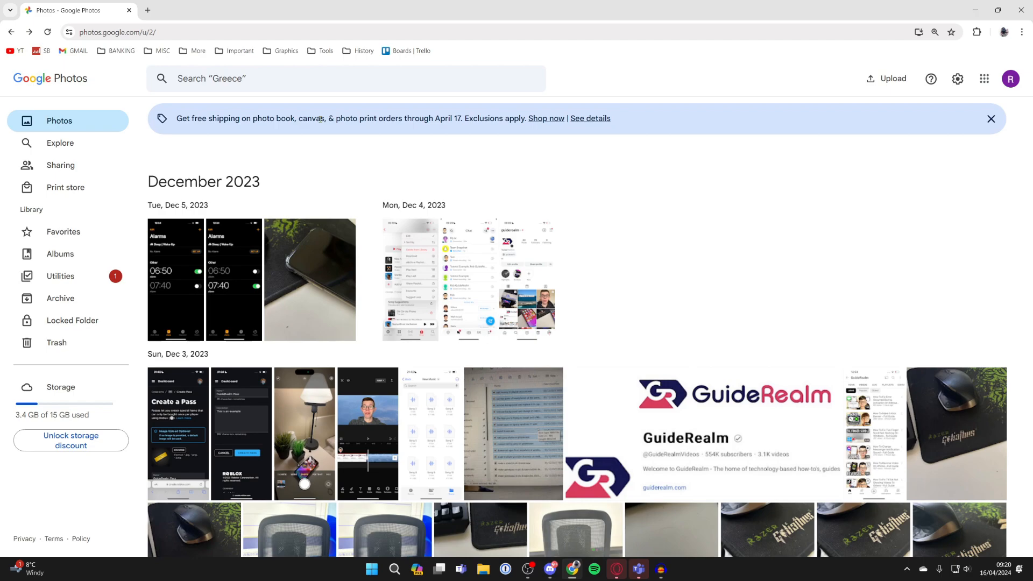
mouse_move(292, 137)
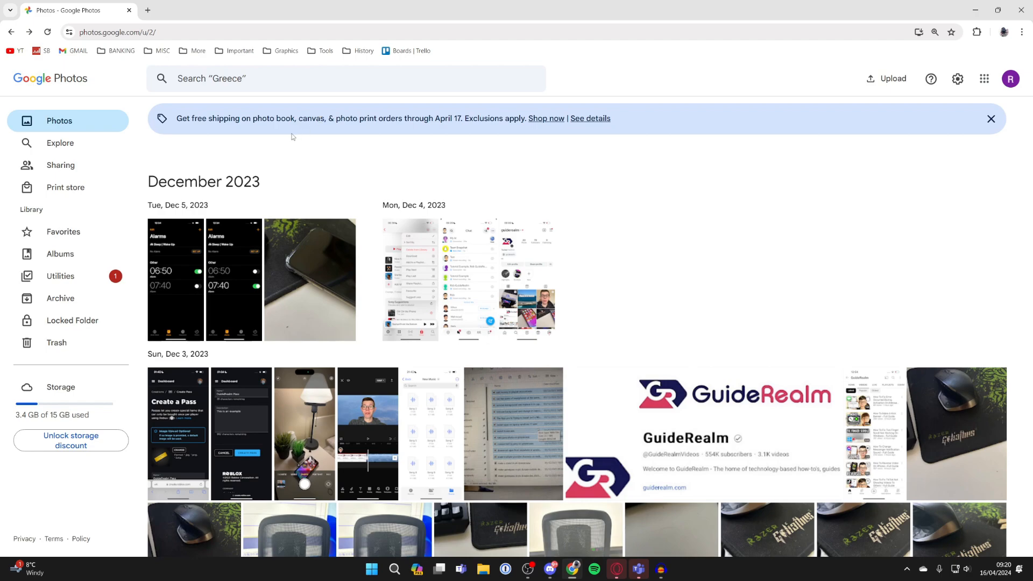
Select the first alarm screenshot from Tue, Dec 5, 2023 and scroll toward older photos.
click(158, 230)
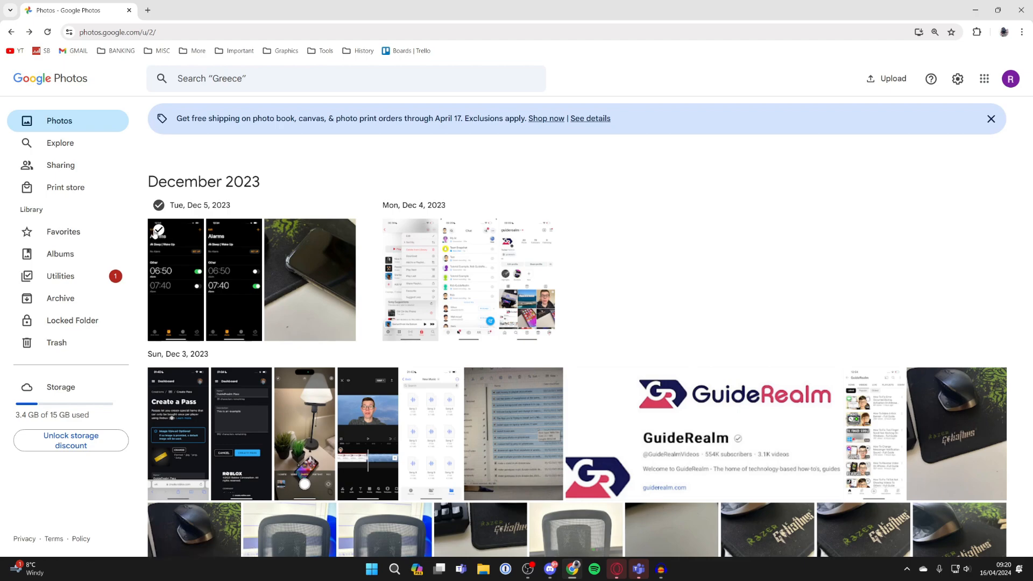
click(158, 229)
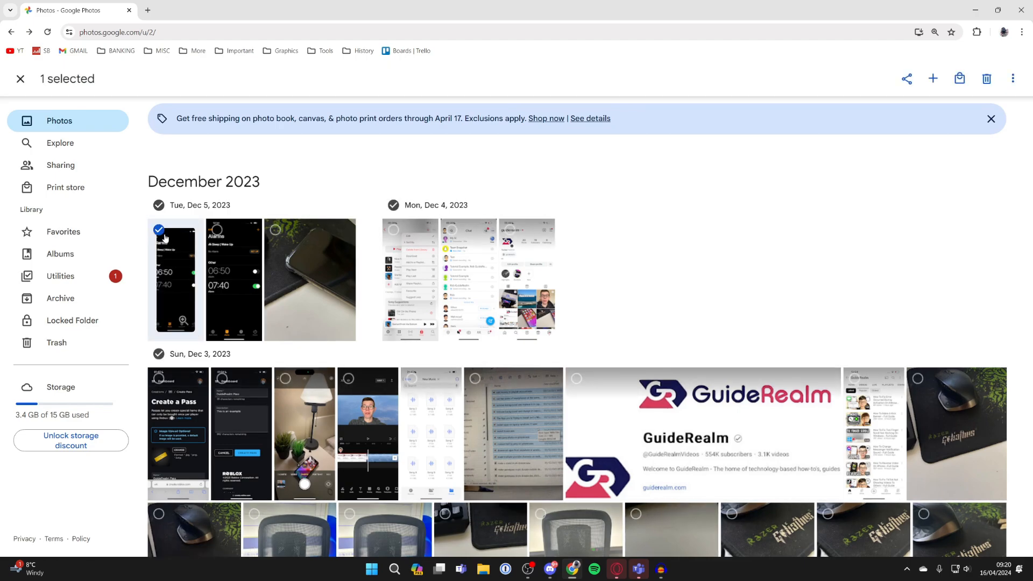
mouse_move(221, 170)
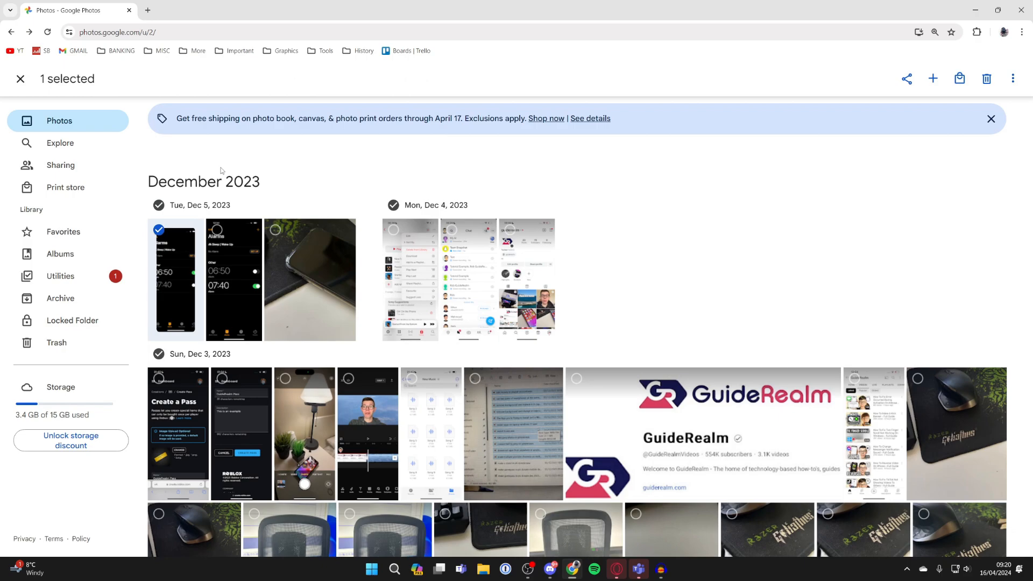
mouse_move(232, 151)
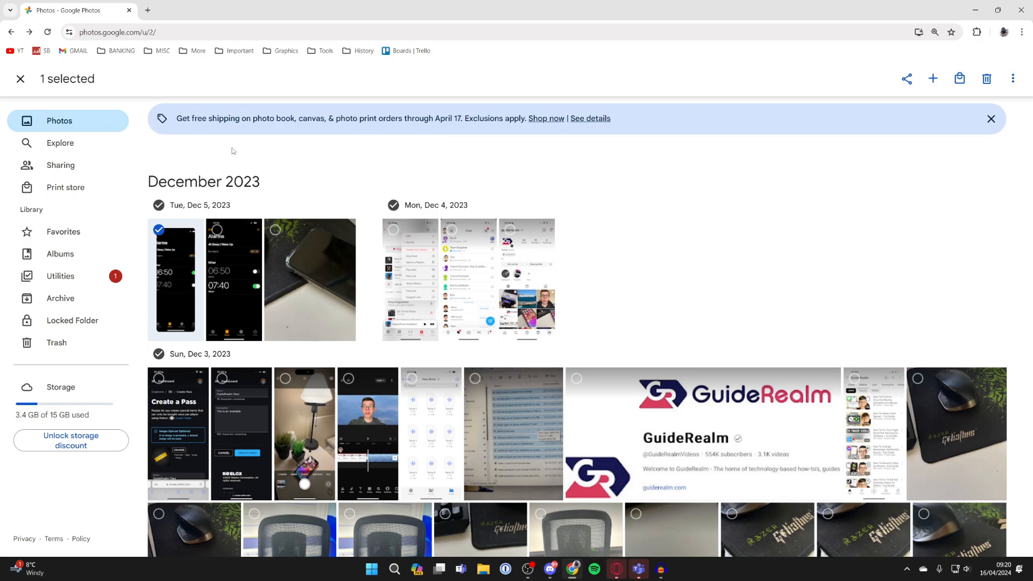
mouse_move(408, 209)
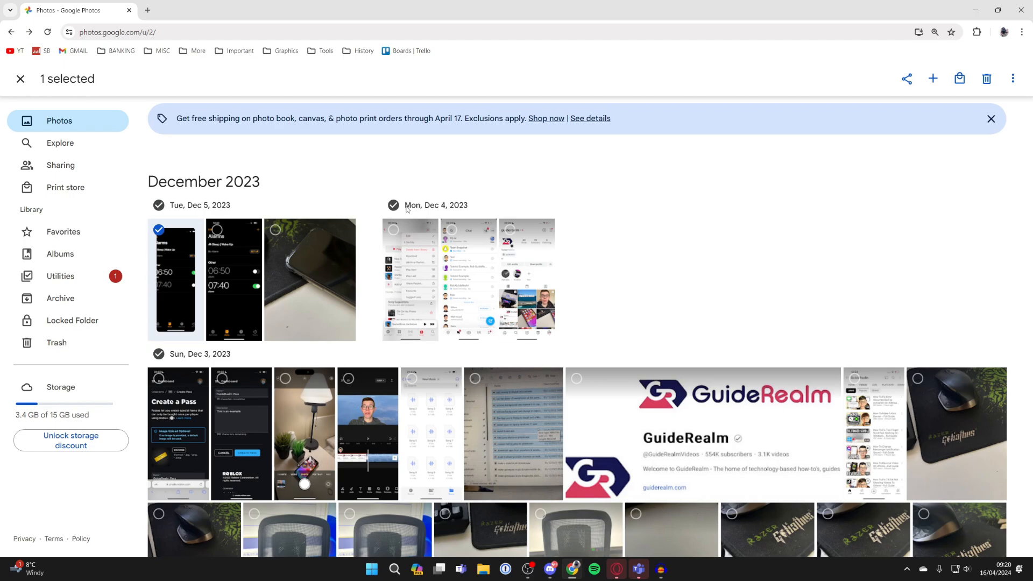
scroll(down, 3)
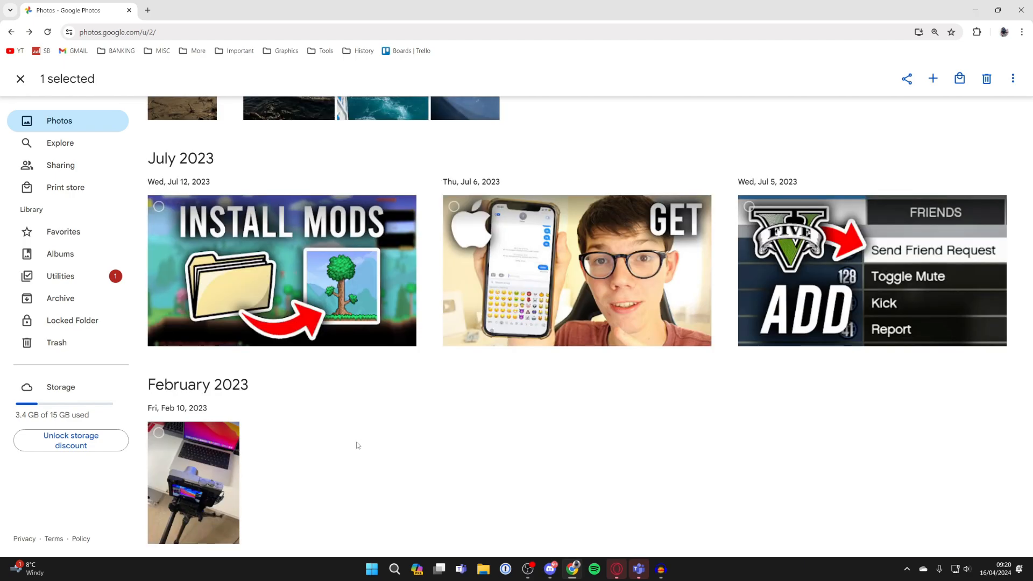
mouse_move(276, 423)
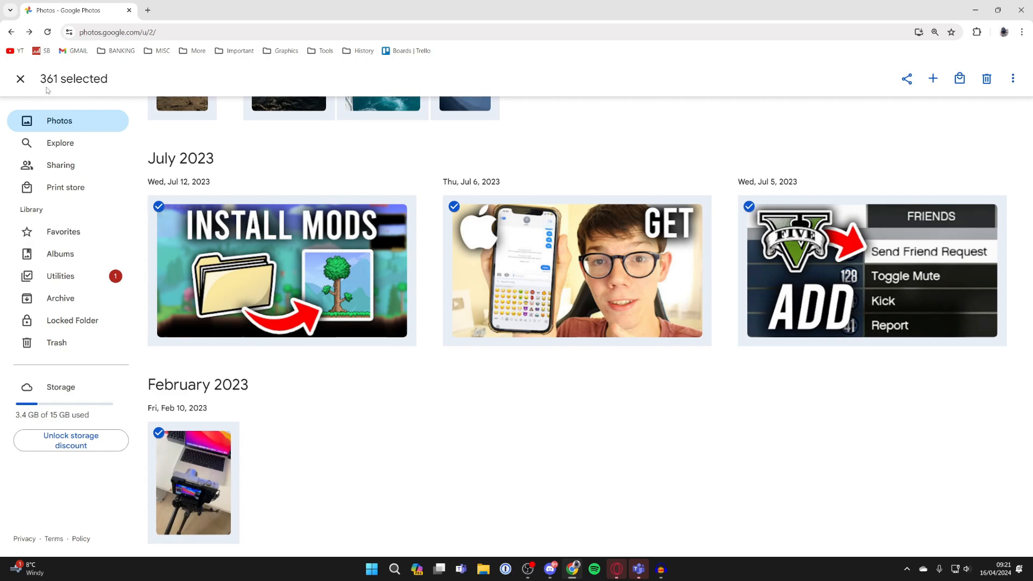
mouse_move(986, 79)
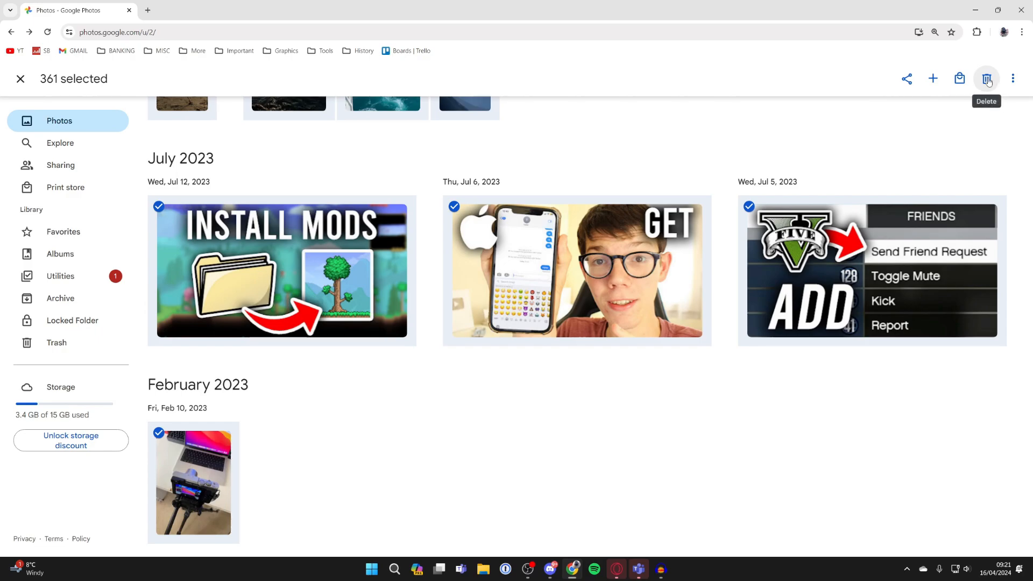
Move all 361 selected photos to the trash and view the Trash.
click(986, 79)
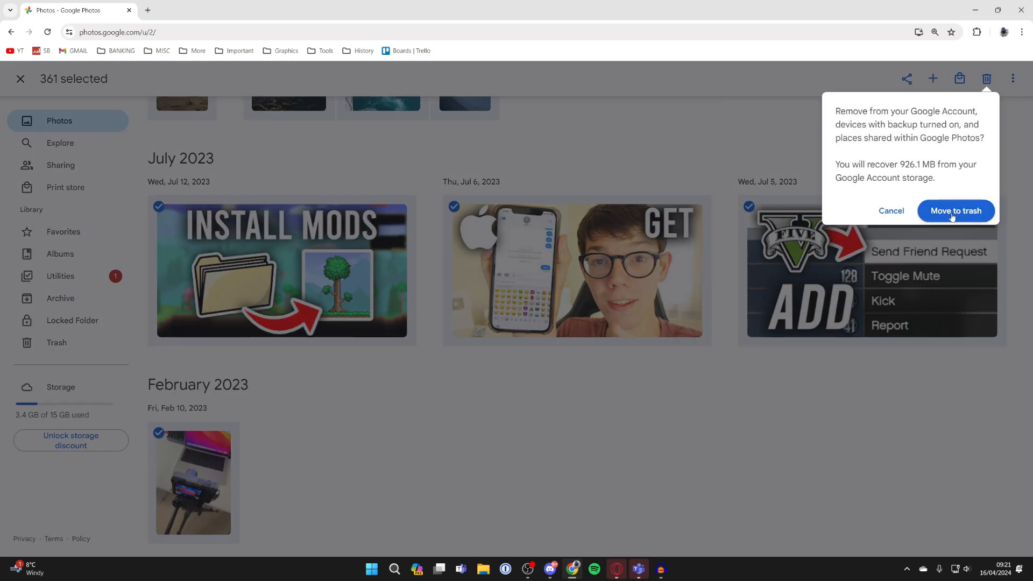
click(955, 211)
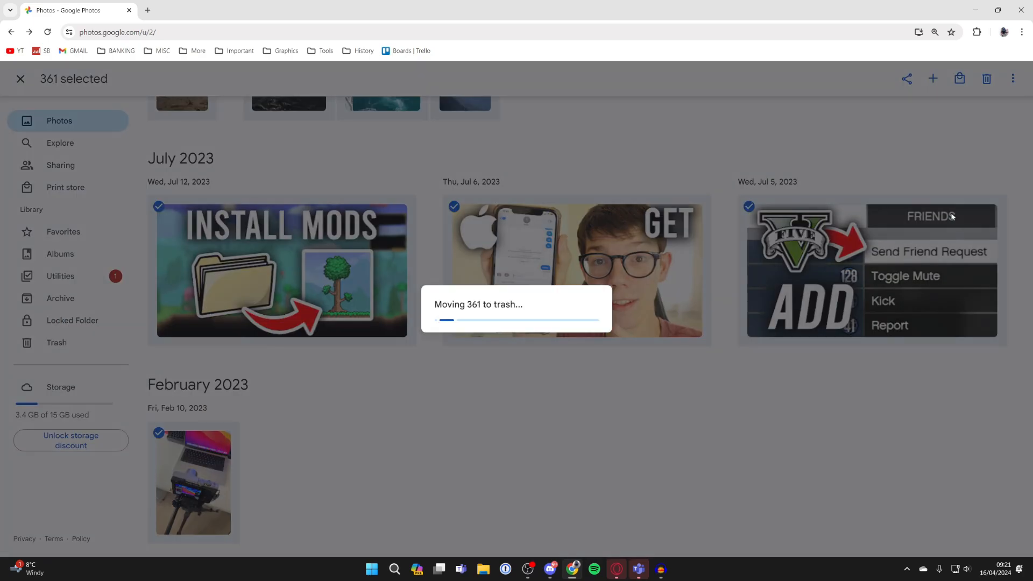
click(56, 342)
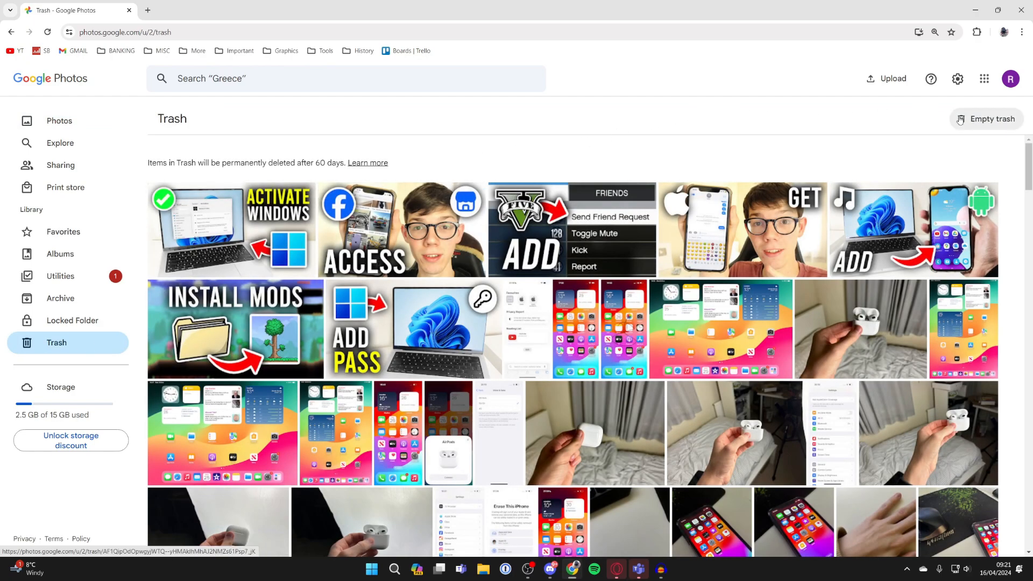
Start emptying the trash to bring up the permanent-deletion confirmation.
click(986, 119)
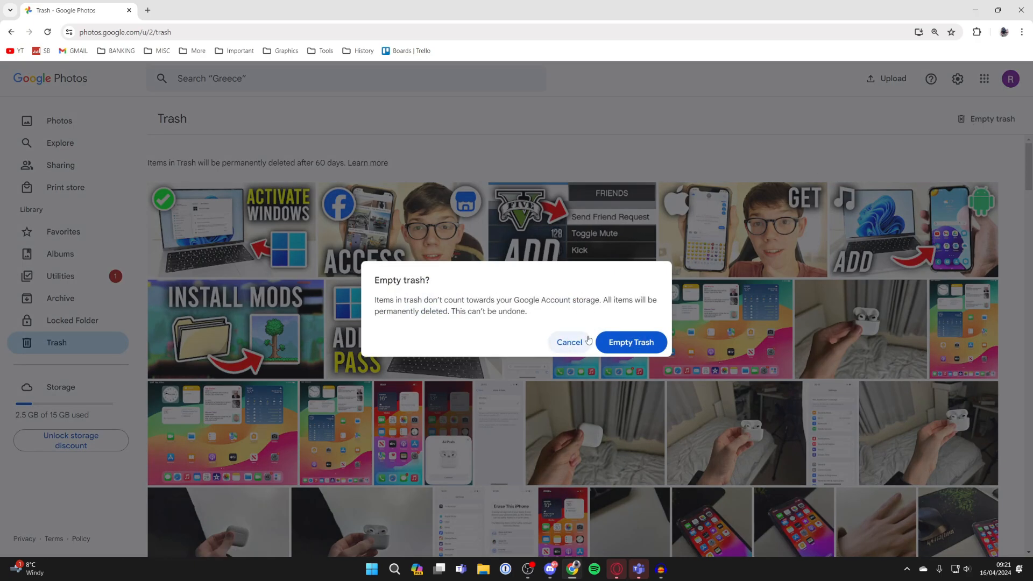
mouse_move(641, 358)
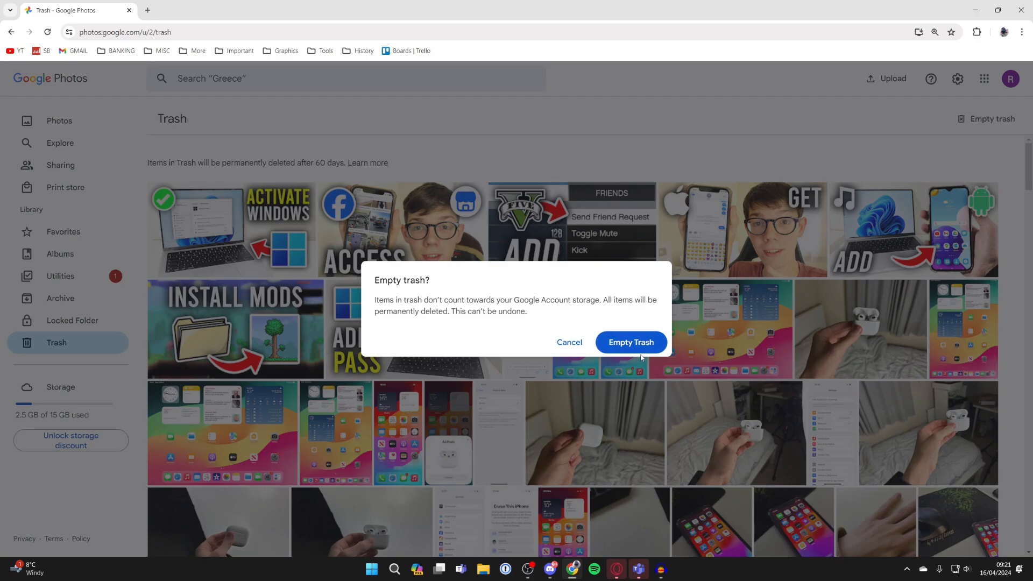